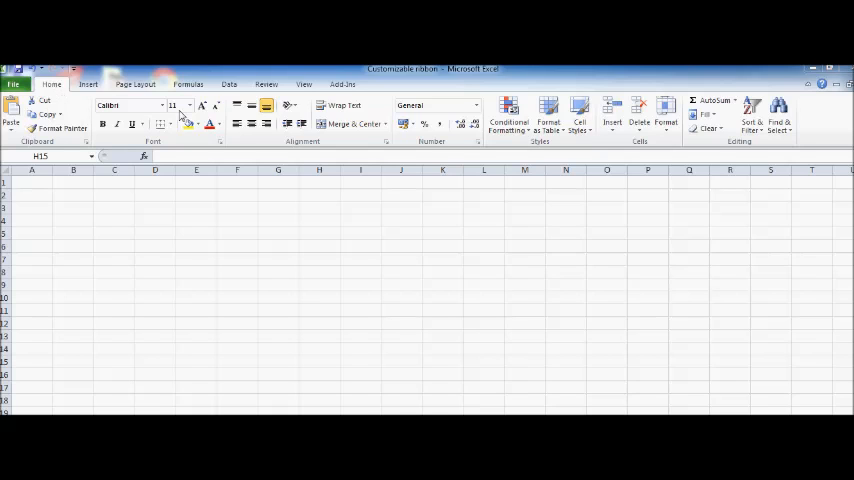
mouse_move(388, 97)
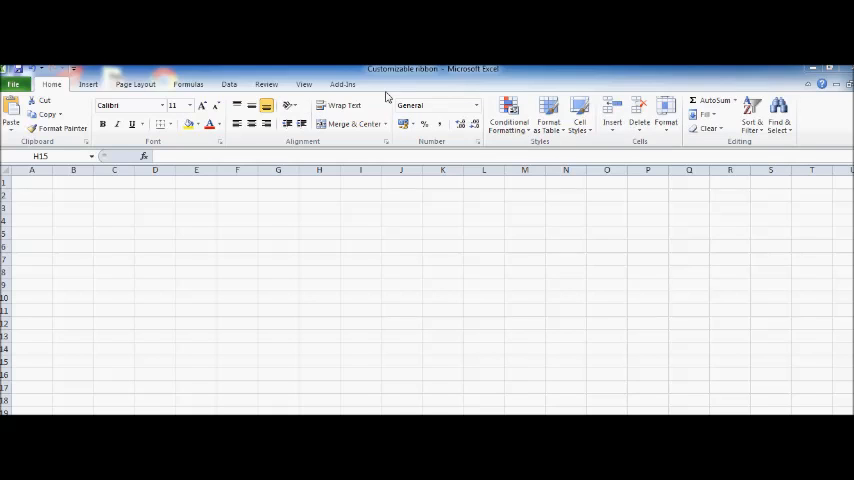
mouse_move(100, 95)
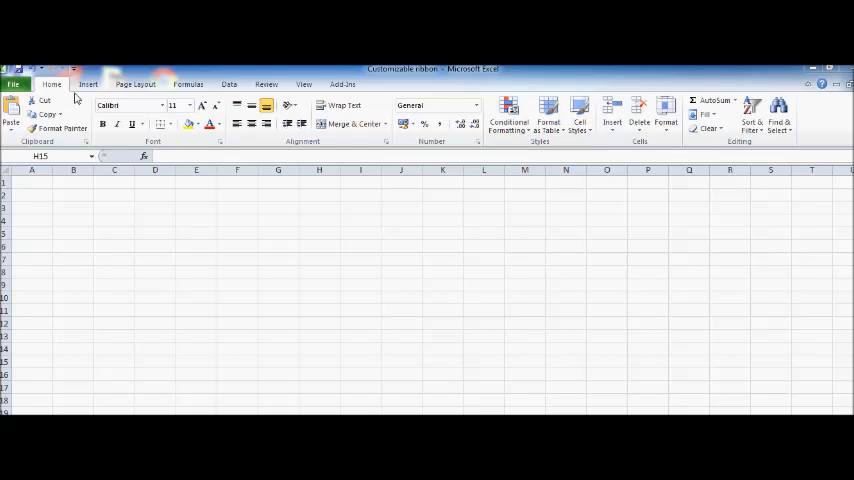
Browse insert and paste commands, then open Excel Options on its General page.
click(319, 361)
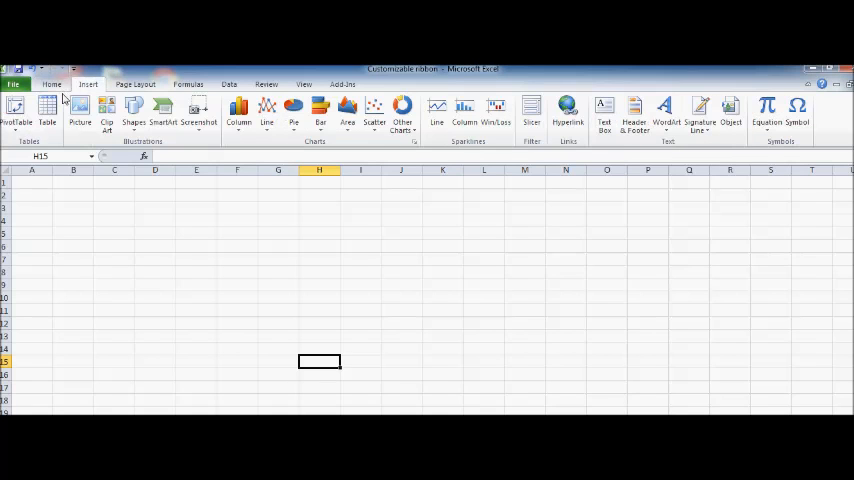
mouse_move(767, 108)
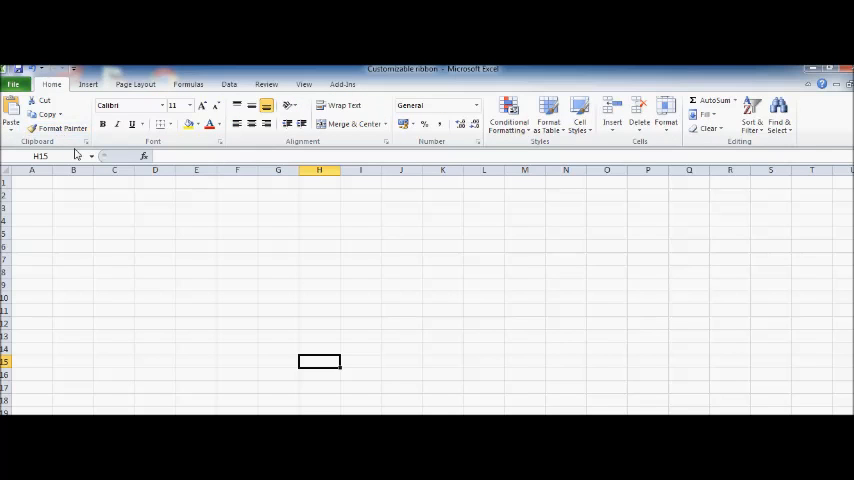
mouse_move(58, 128)
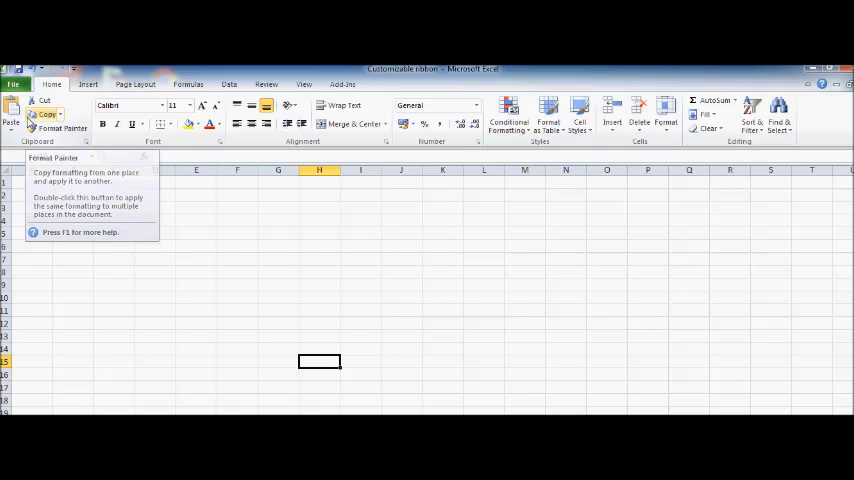
mouse_move(12, 120)
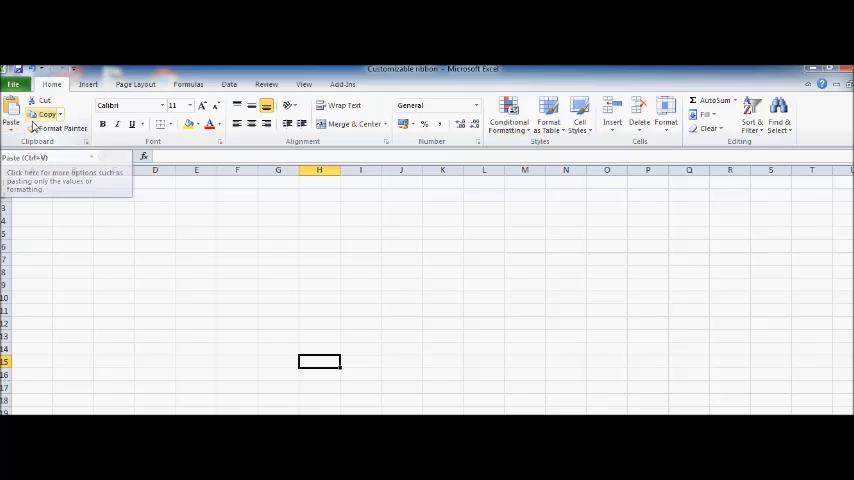
click(12, 120)
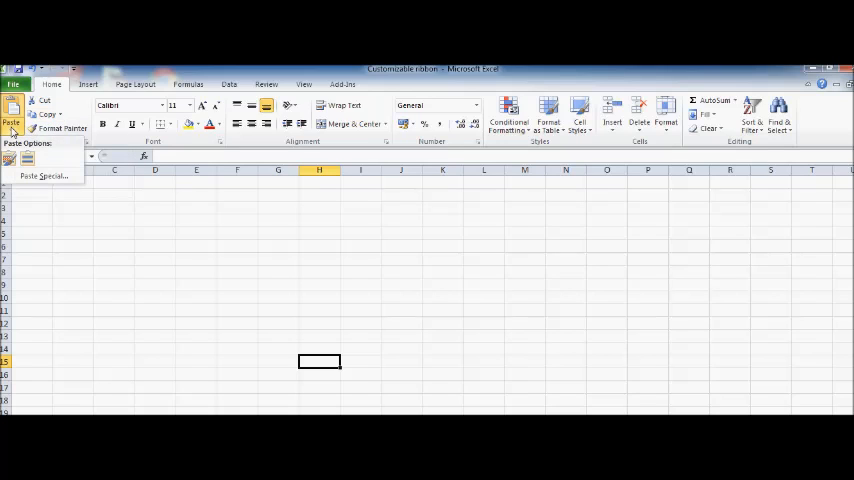
mouse_move(10, 160)
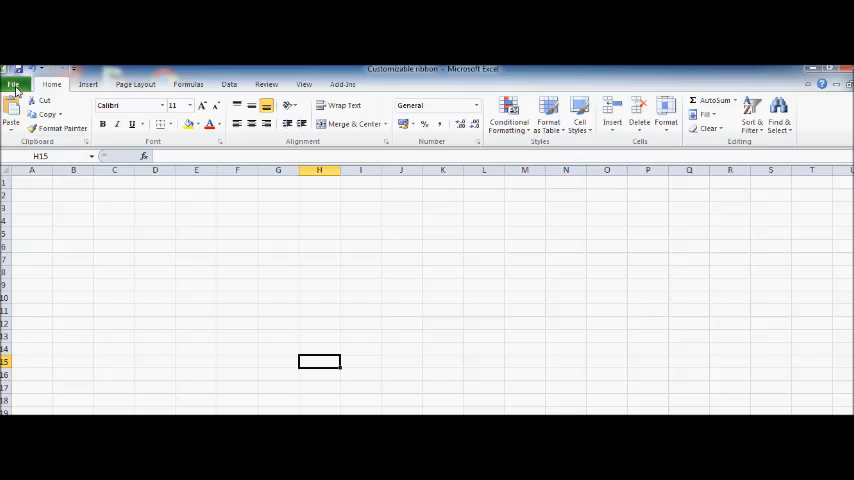
click(15, 84)
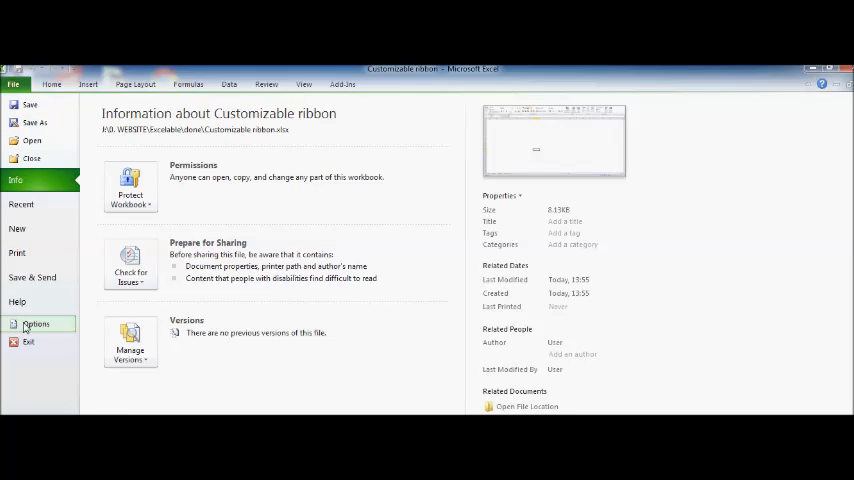
click(36, 324)
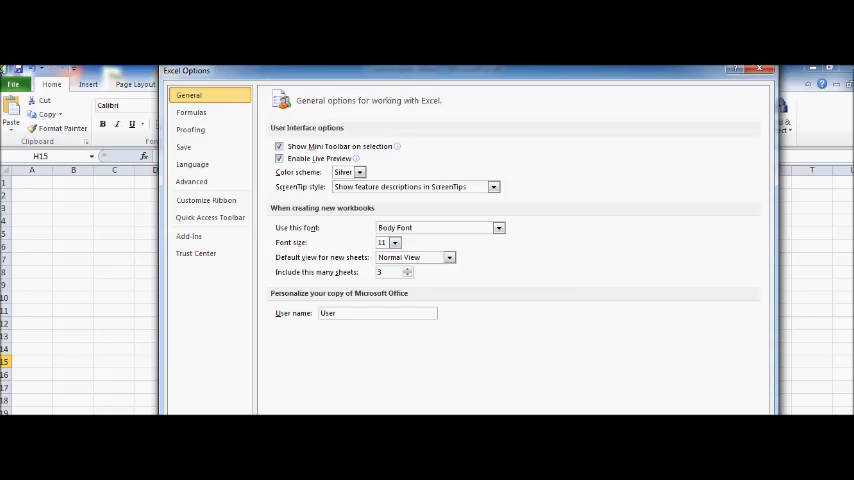
mouse_move(195, 112)
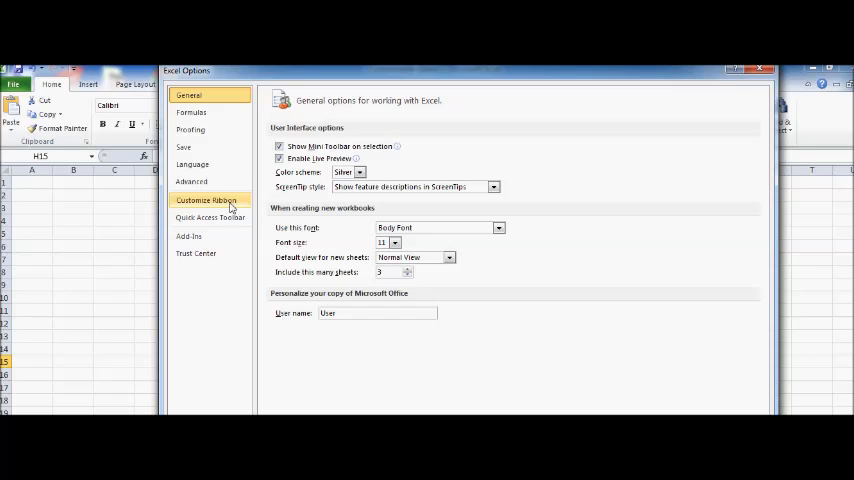
Show the Customize the Ribbon page in Excel Options.
click(206, 200)
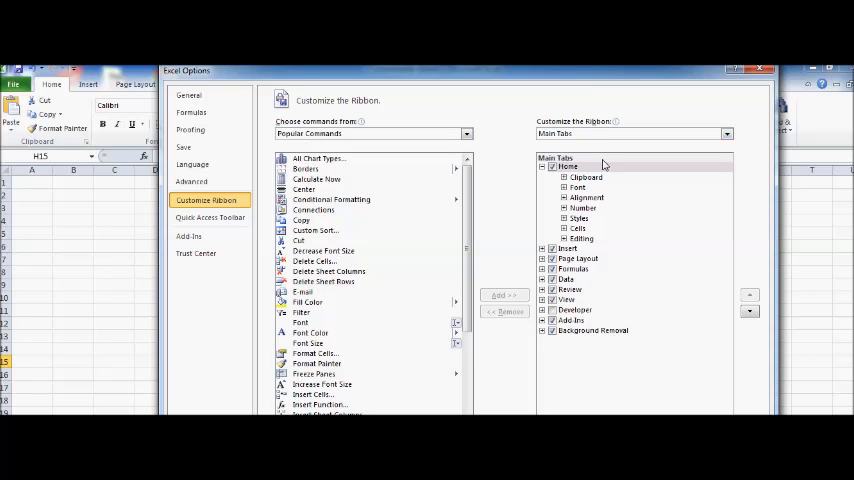
mouse_move(587, 128)
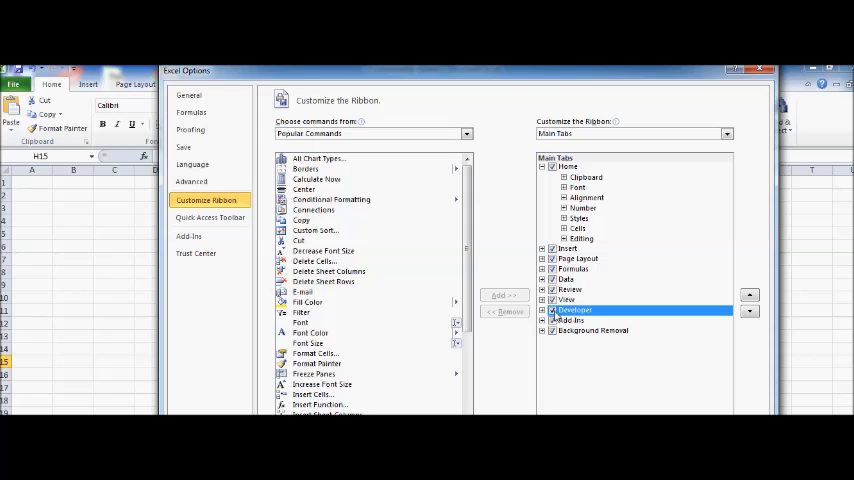
mouse_move(490, 350)
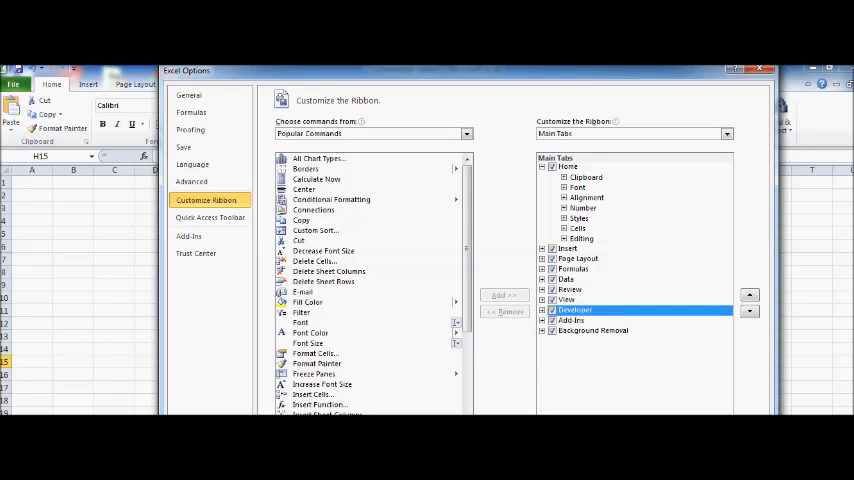
mouse_move(648, 345)
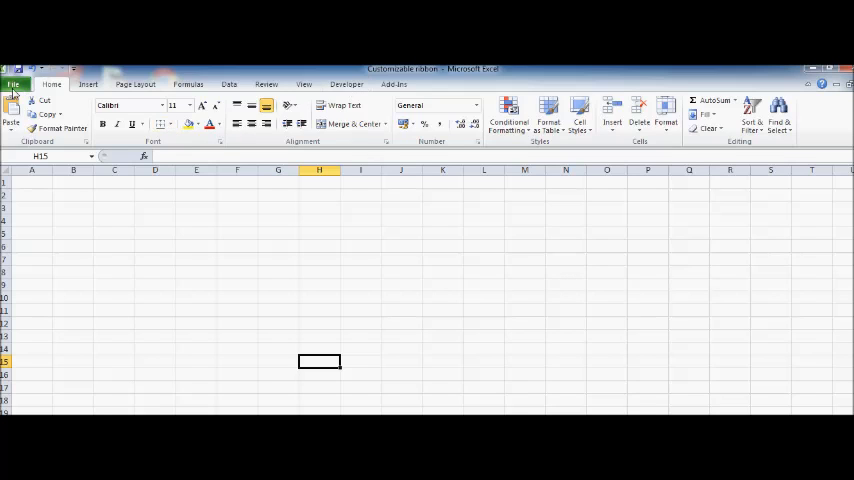
Reopen Excel Options from File and go to the Customize Ribbon page.
click(14, 84)
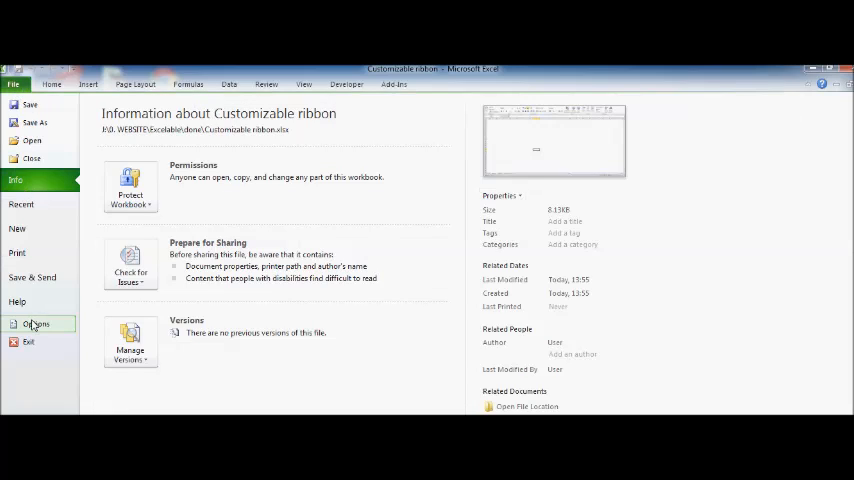
click(36, 323)
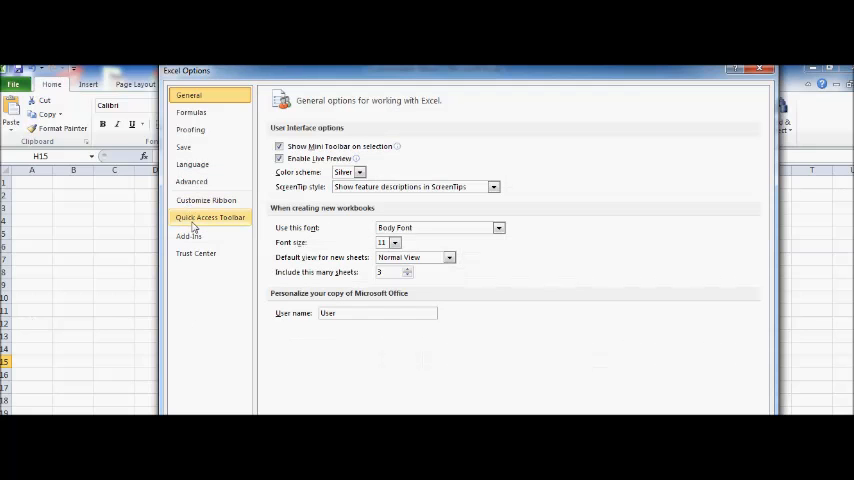
click(207, 200)
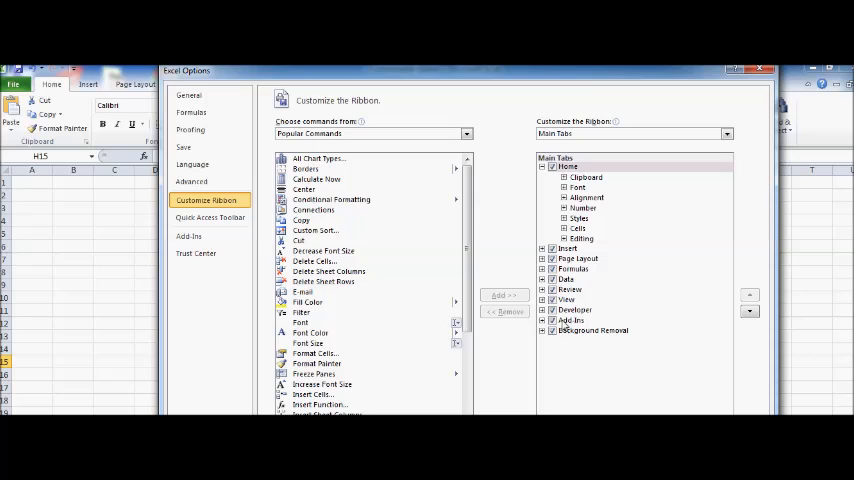
Uncheck Developer under Main Tabs in the ribbon settings.
click(550, 310)
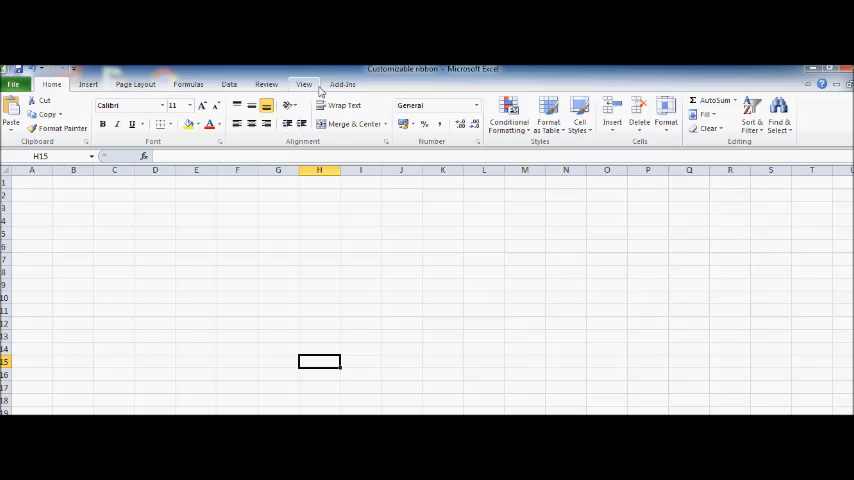
mouse_move(355, 155)
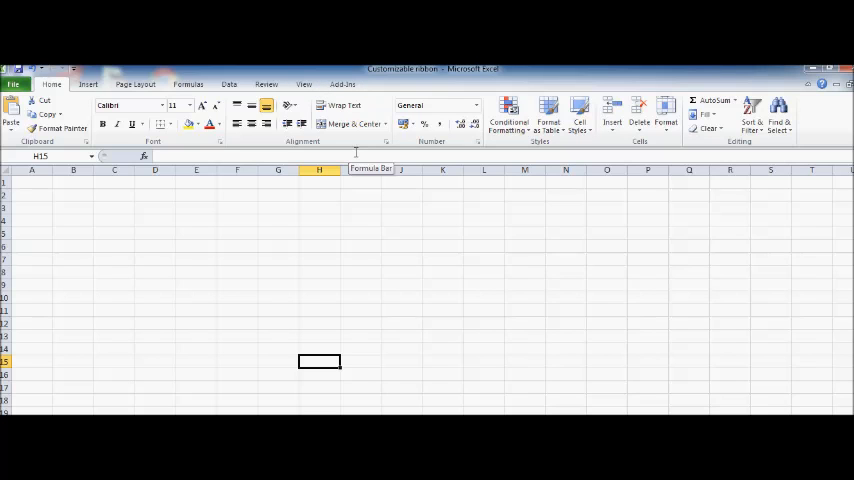